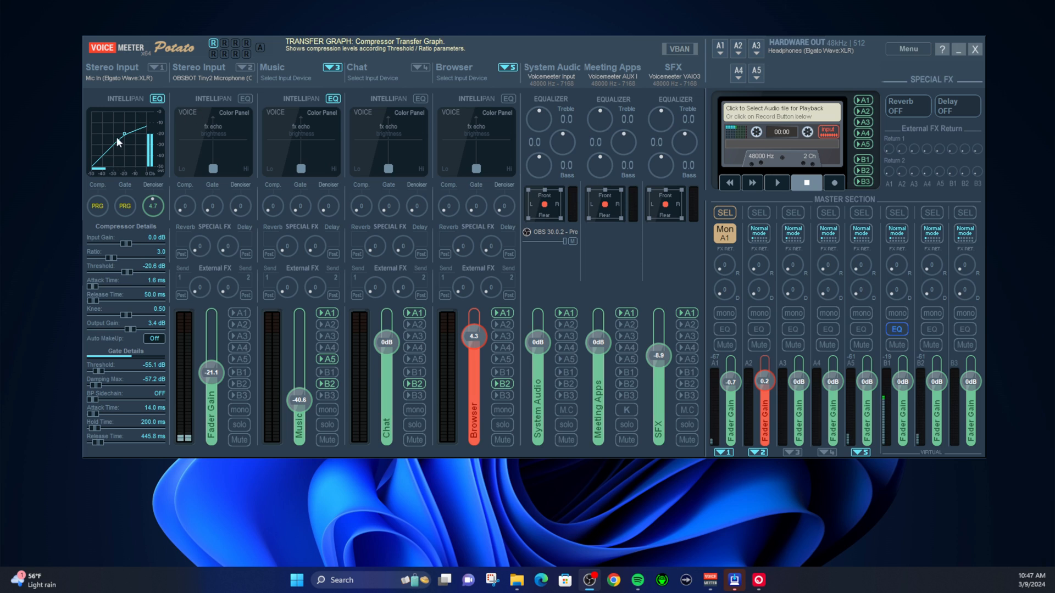
pyautogui.moveTo(132, 156)
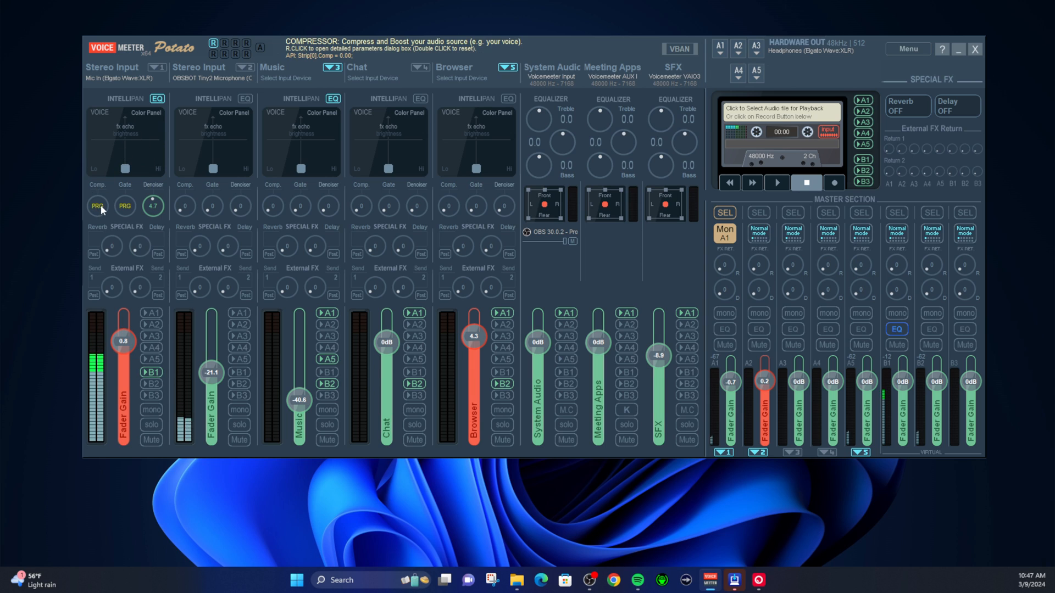
# Reopen Stereo Input 1's compressor and gate details panel from the Comp. knob.
pyautogui.click(125, 206)
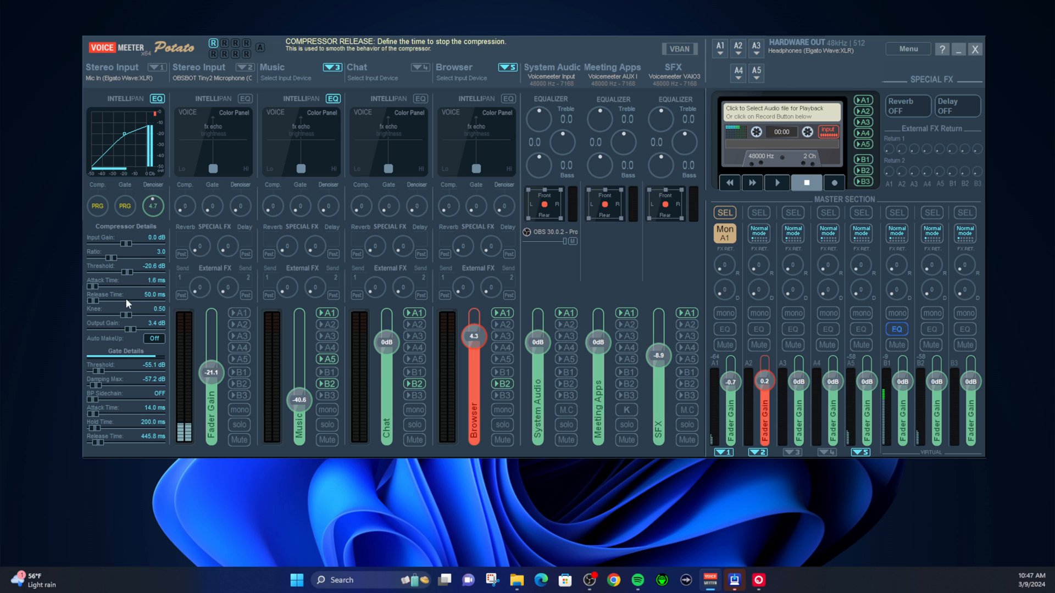
pyautogui.moveTo(125, 247)
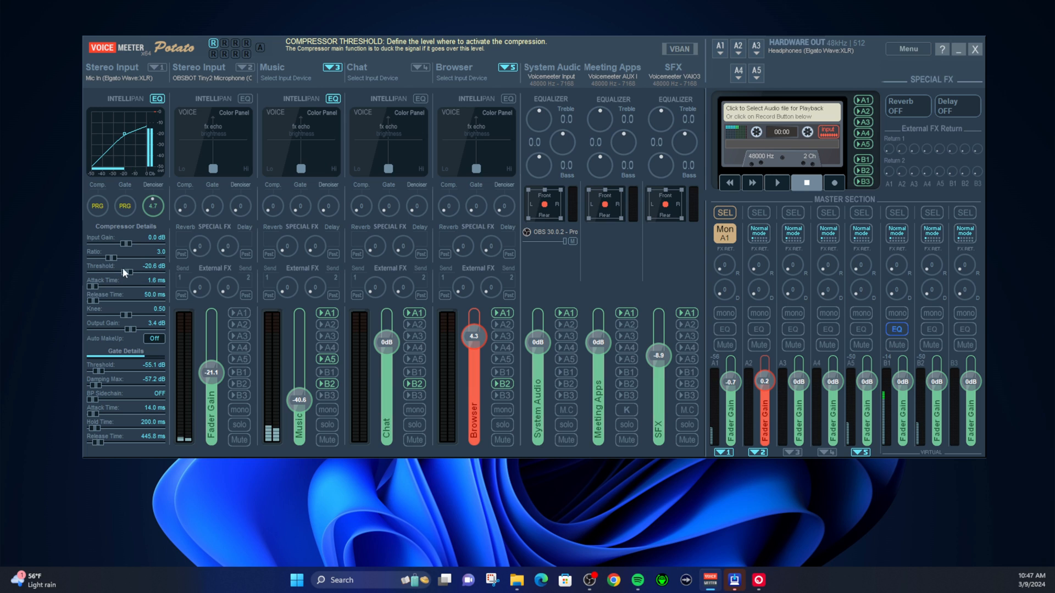
pyautogui.moveTo(112, 318)
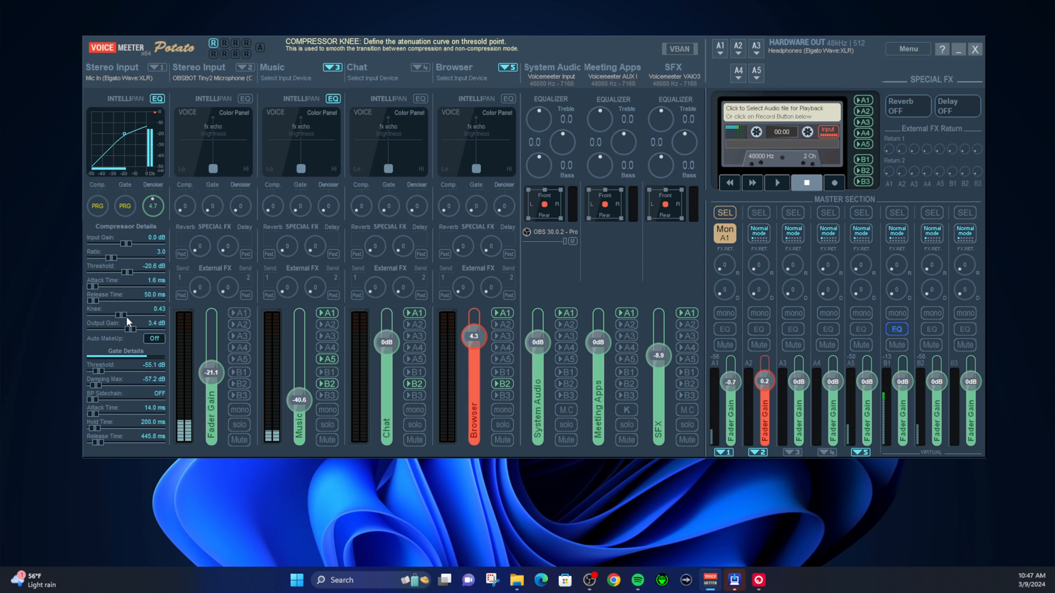
# Nudge the compressor knee up, down to 0.44, and finally back to 0.50.
pyautogui.moveTo(120, 314); pyautogui.dragTo(125, 315)
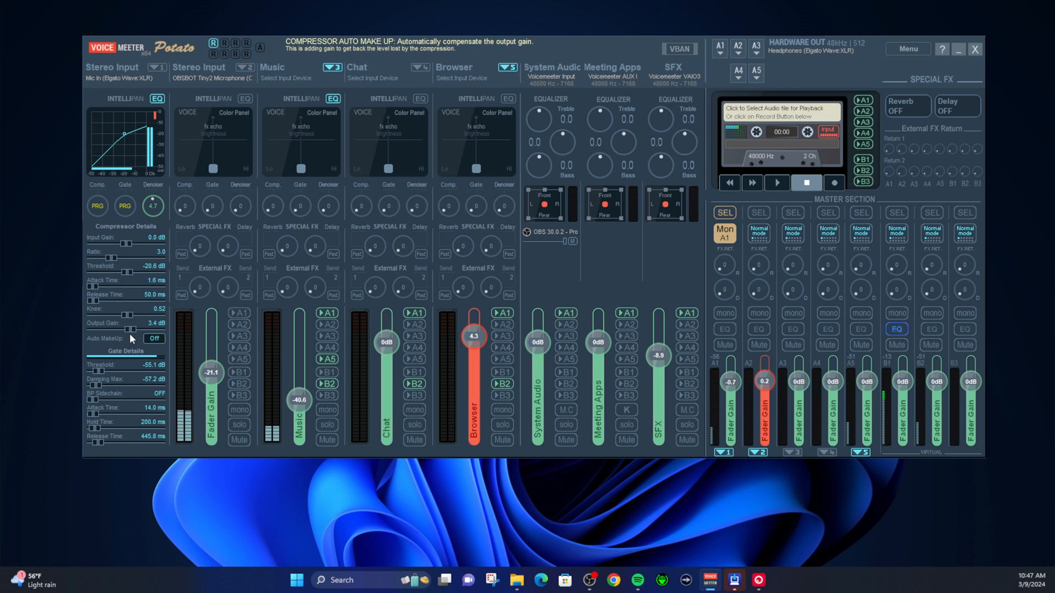
pyautogui.moveTo(128, 139)
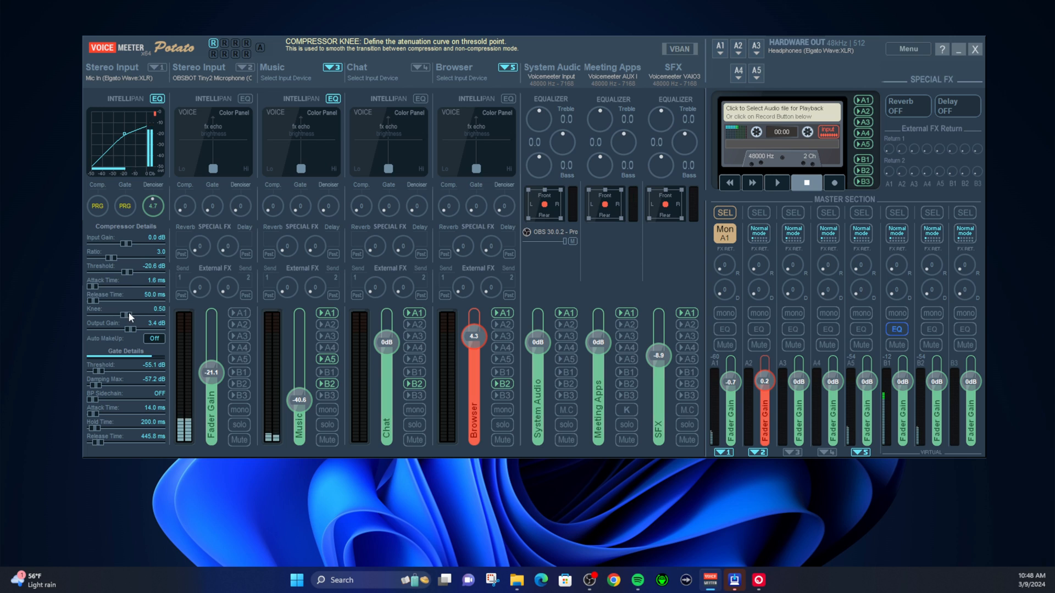
pyautogui.moveTo(130, 316); pyautogui.dragTo(124, 317)
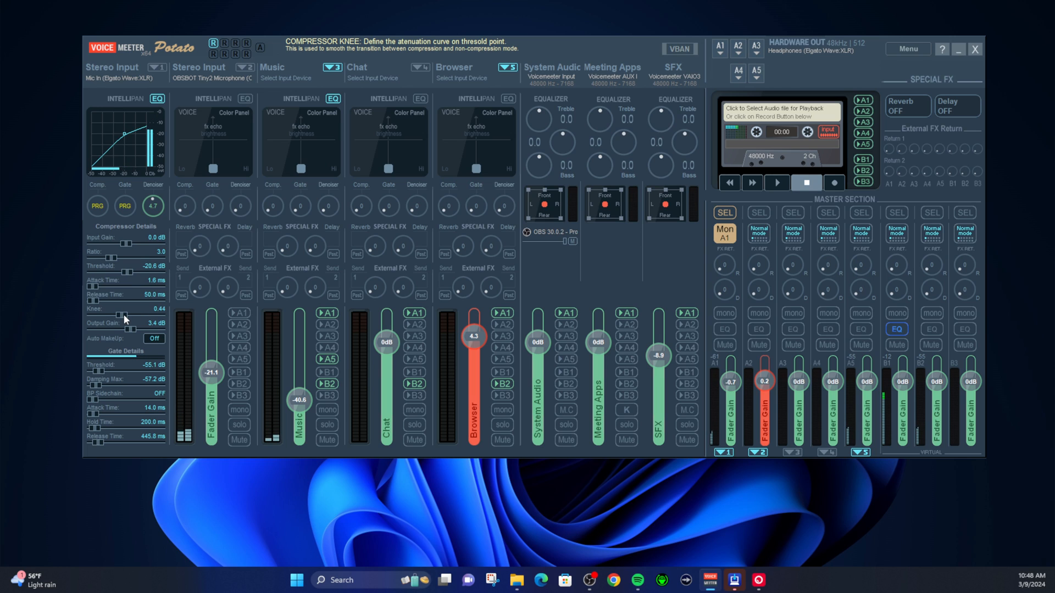
pyautogui.moveTo(118, 317); pyautogui.dragTo(123, 317)
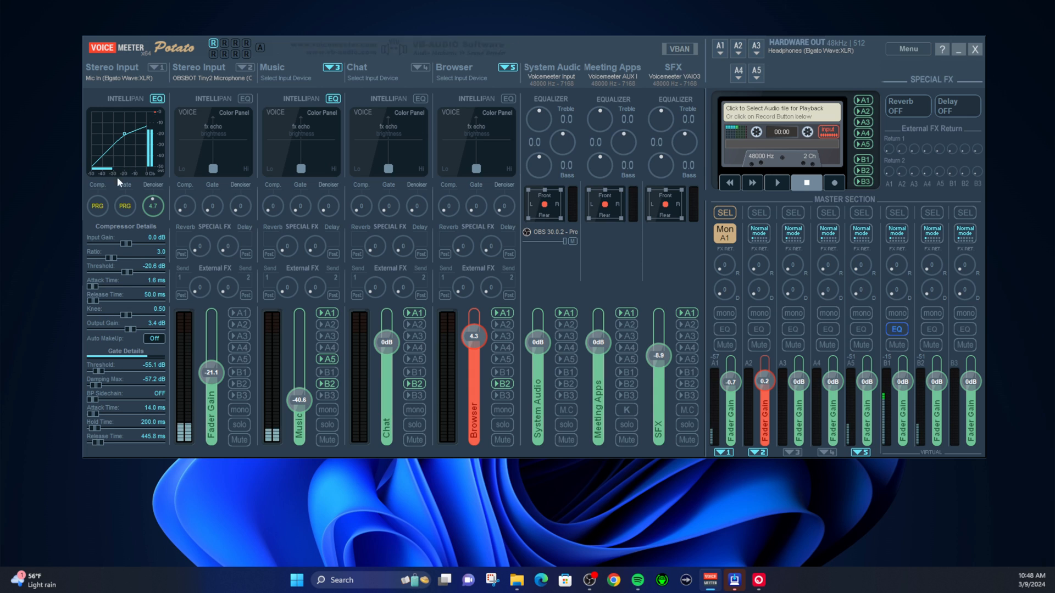
pyautogui.moveTo(133, 321)
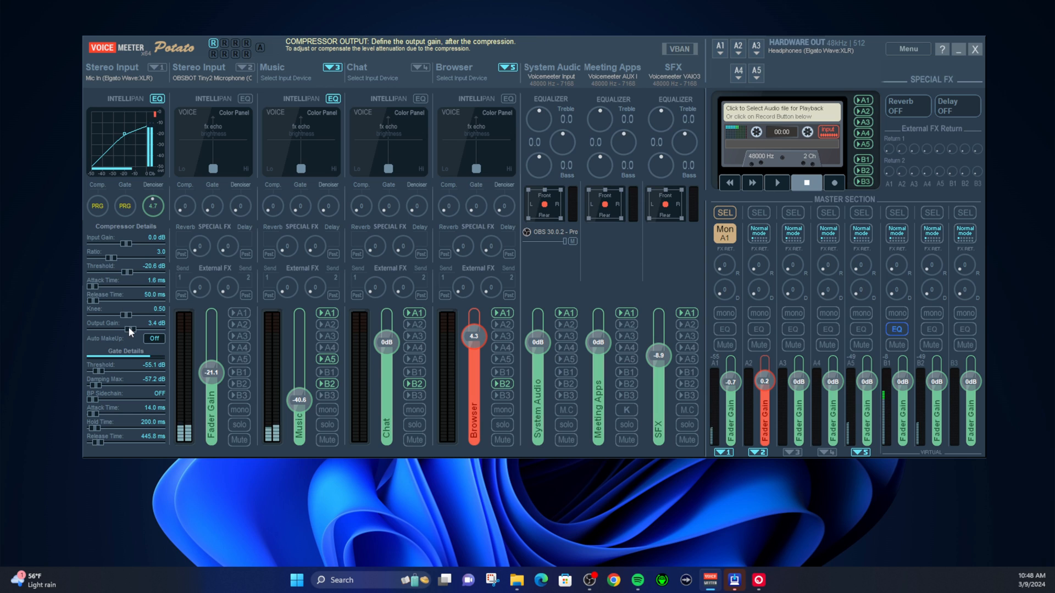
pyautogui.moveTo(171, 149)
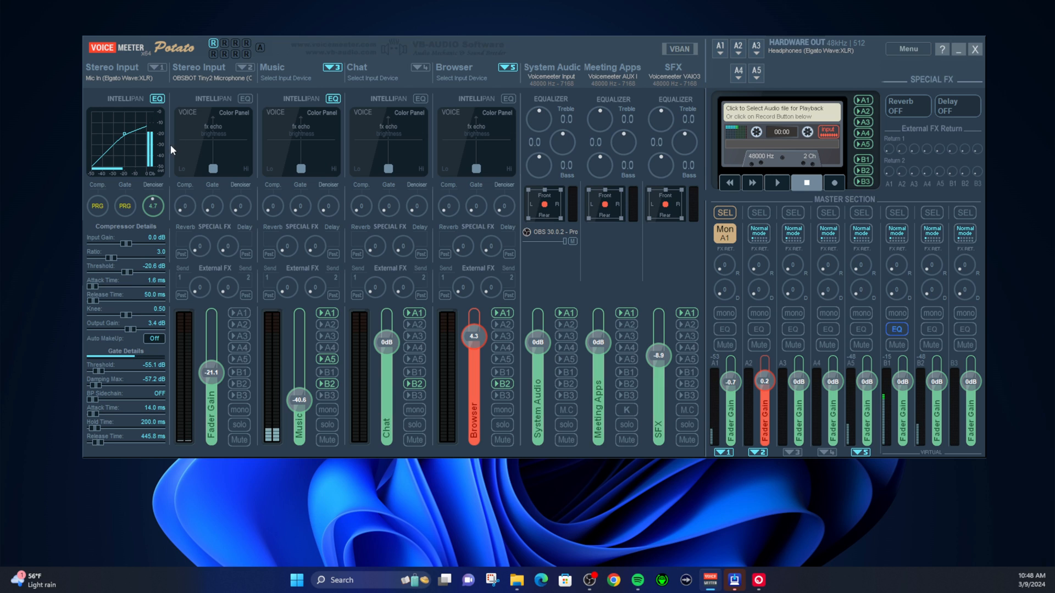
pyautogui.moveTo(125, 336)
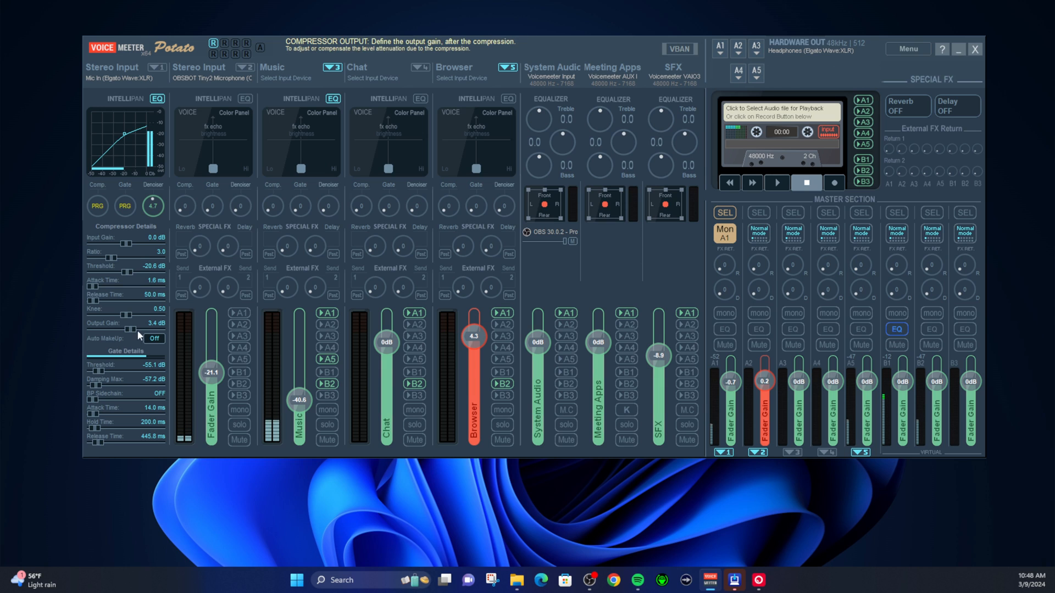
pyautogui.moveTo(121, 369)
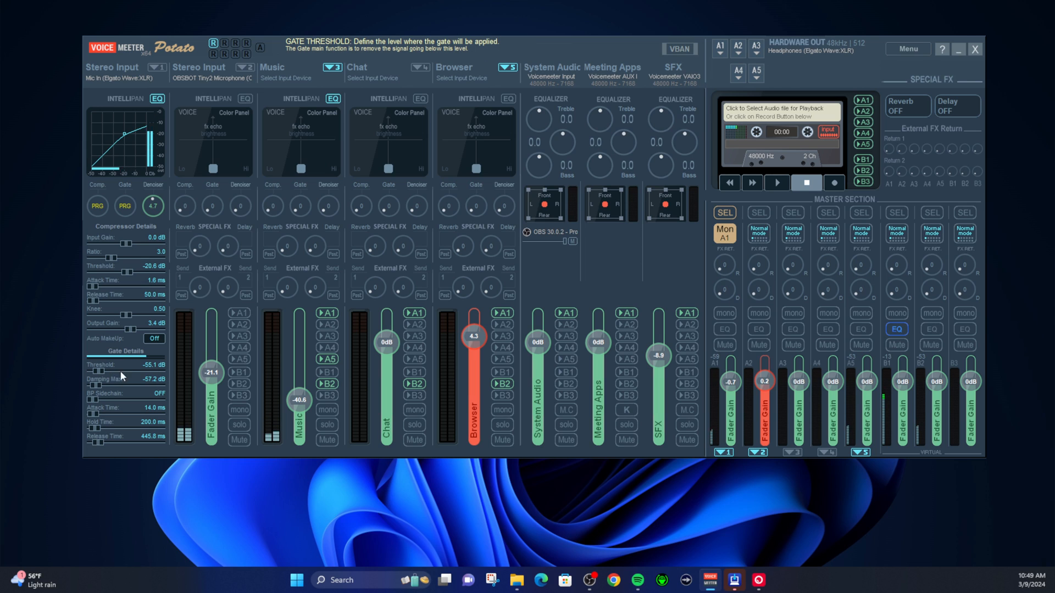
pyautogui.moveTo(125, 384)
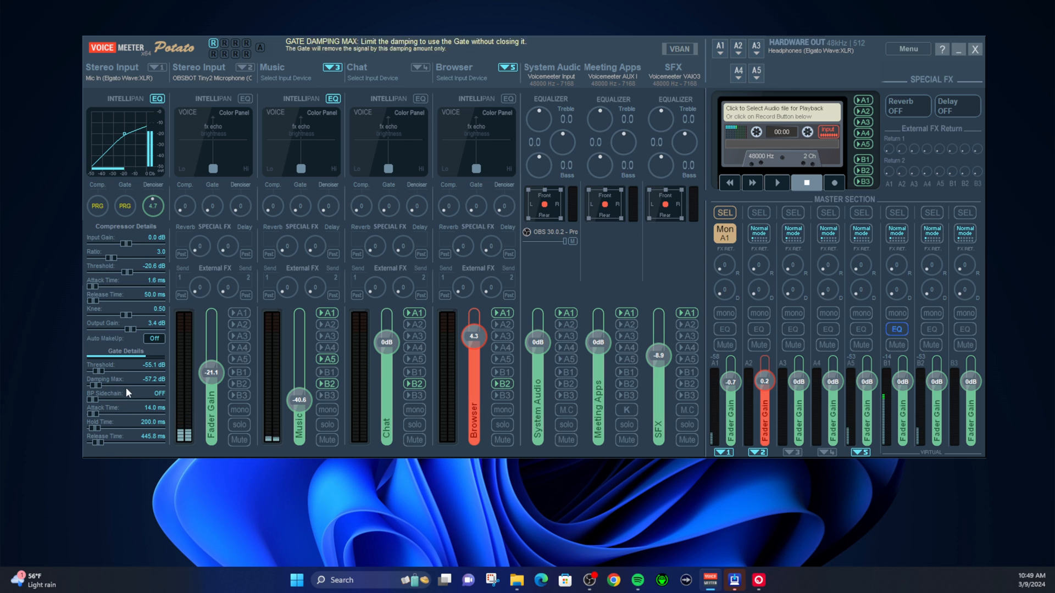
pyautogui.moveTo(110, 419)
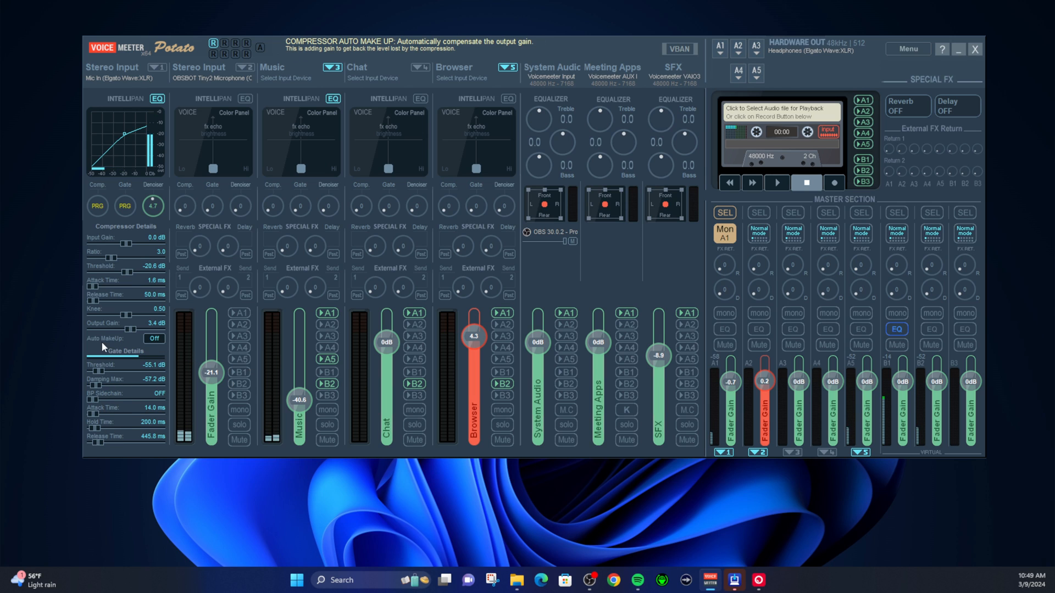
pyautogui.moveTo(98, 374)
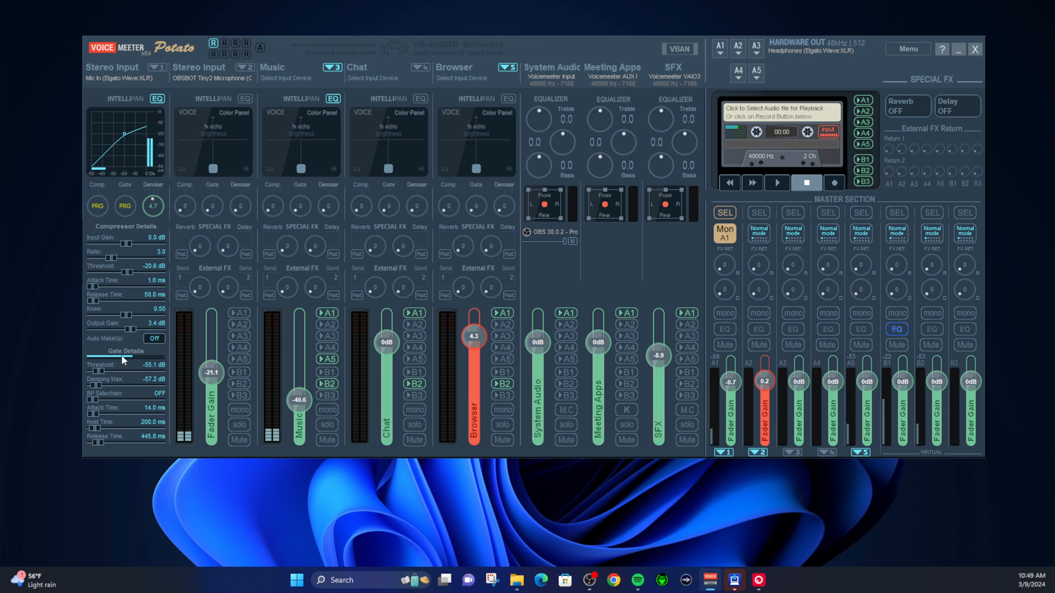
# Open the mic's voice modeler, enable the effect and set pitch to -1.0 semitone.
pyautogui.click(153, 207)
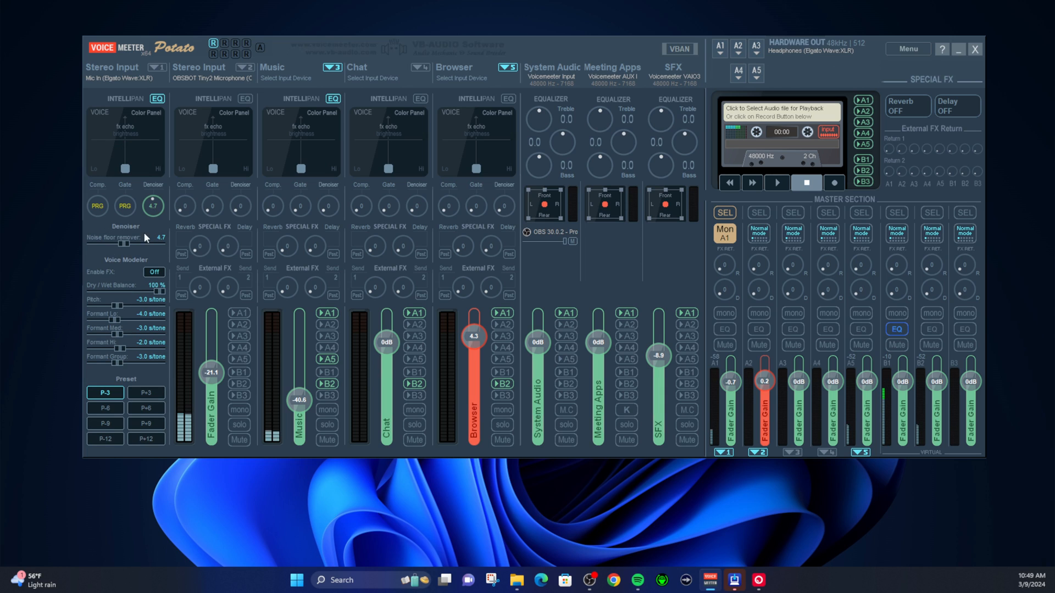
pyautogui.moveTo(144, 239)
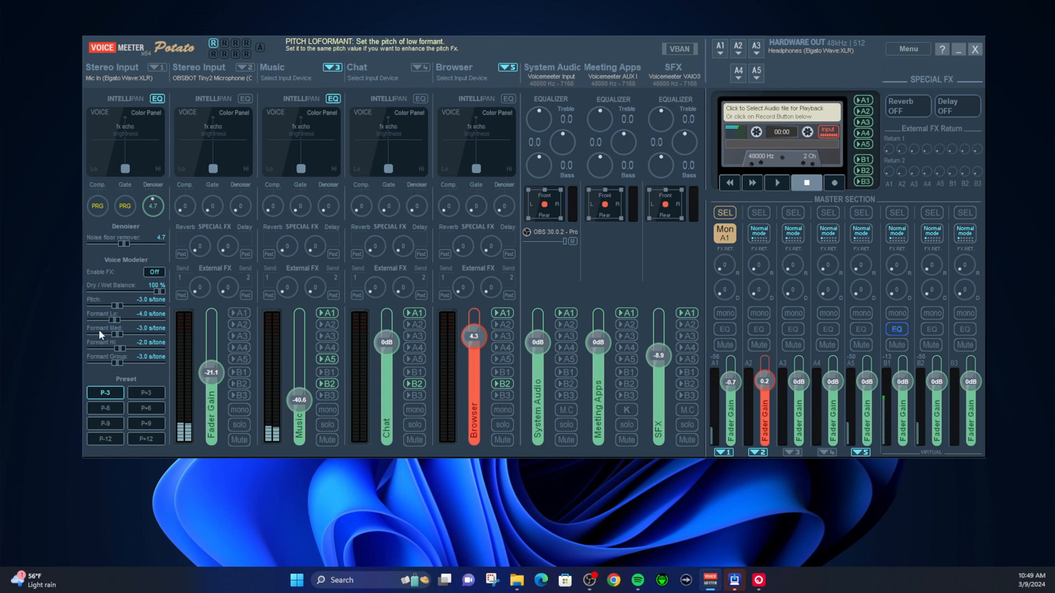
pyautogui.click(153, 272)
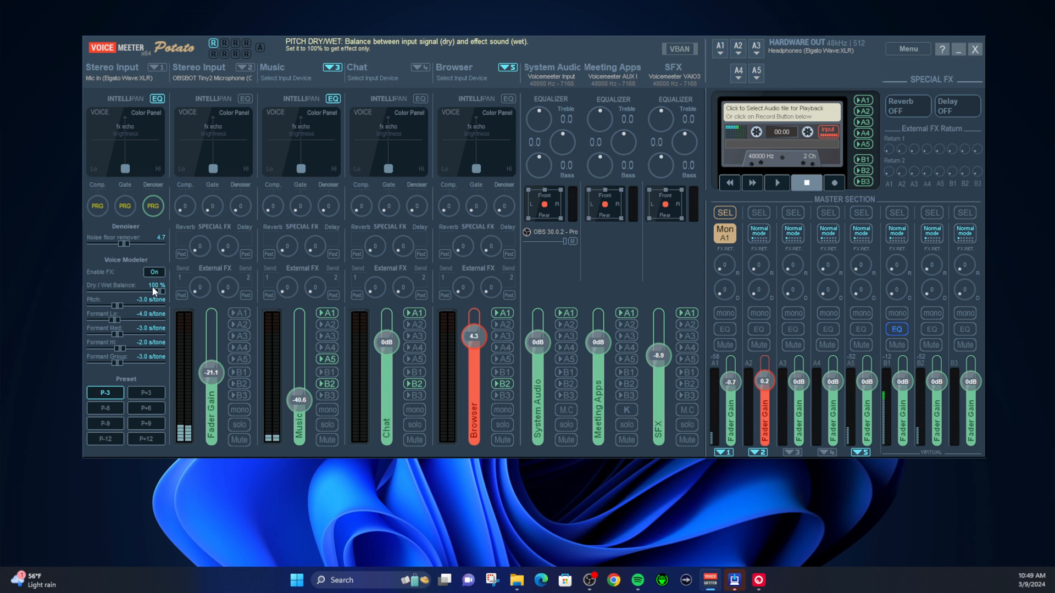
pyautogui.moveTo(113, 305); pyautogui.dragTo(110, 305)
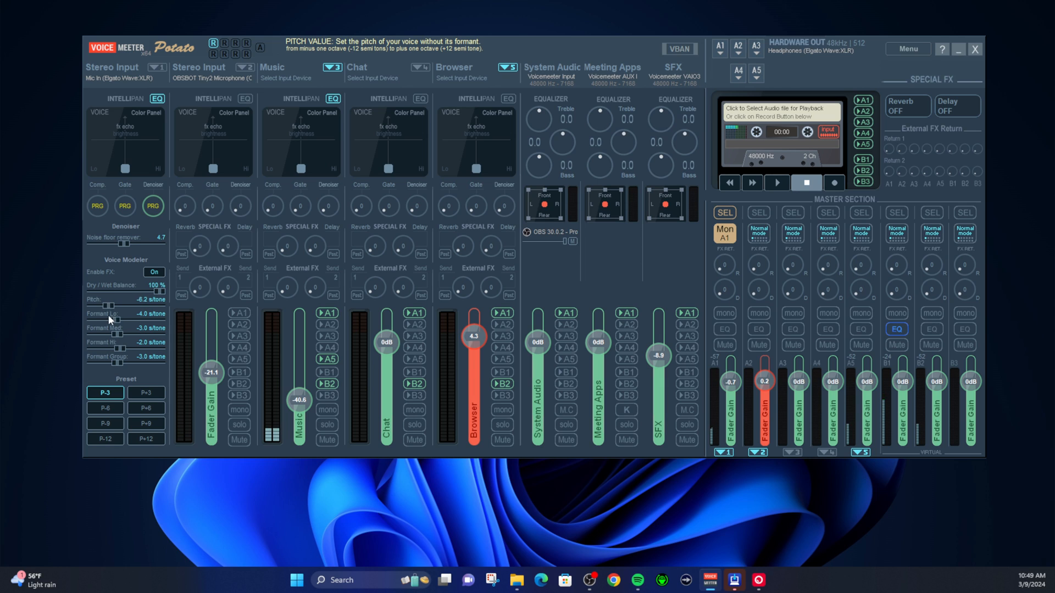
pyautogui.moveTo(104, 305); pyautogui.dragTo(124, 305)
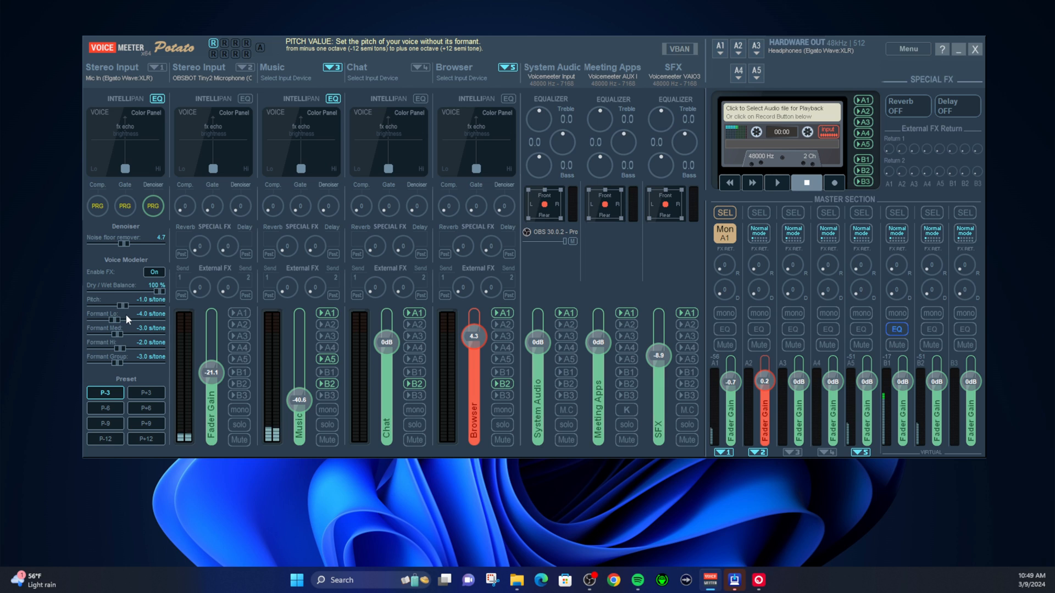
# Sweep the voice effect's dry/wet balance through 57% and return it to 100%.
pyautogui.moveTo(153, 291); pyautogui.dragTo(98, 291)
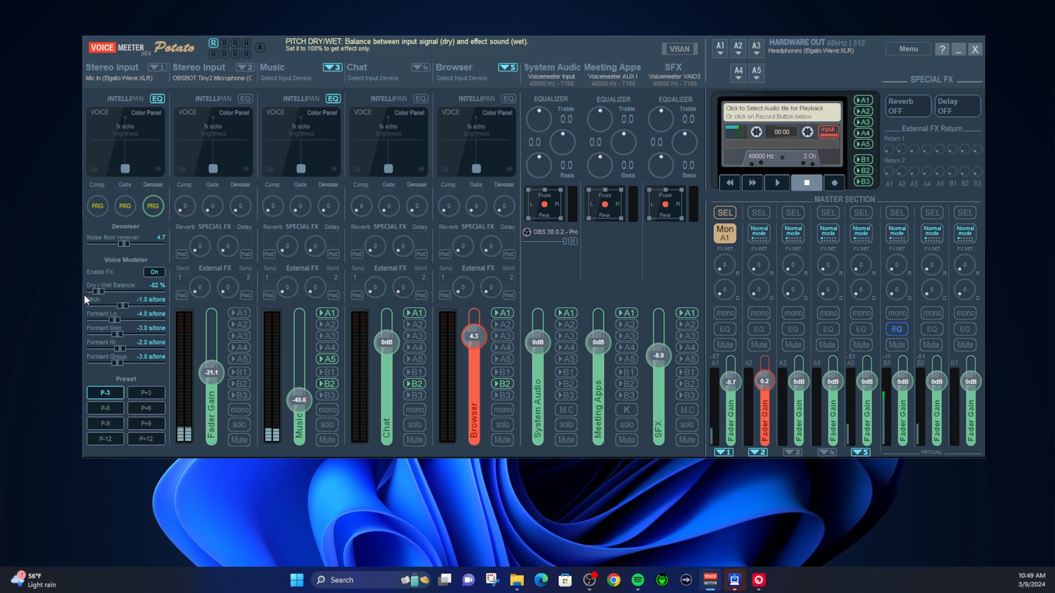
pyautogui.moveTo(101, 291); pyautogui.dragTo(152, 291)
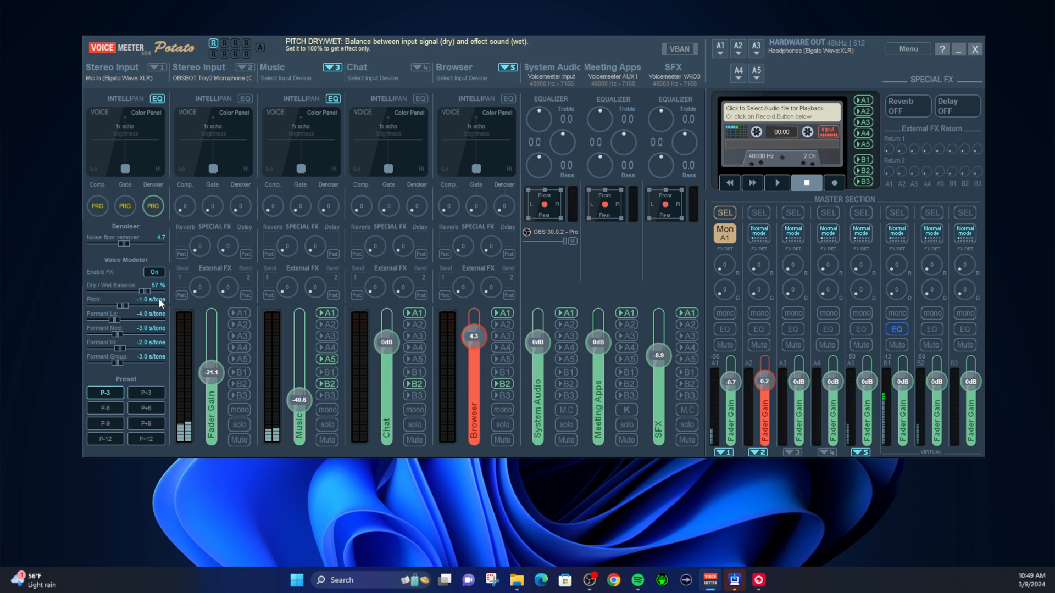
pyautogui.moveTo(139, 292); pyautogui.dragTo(165, 292)
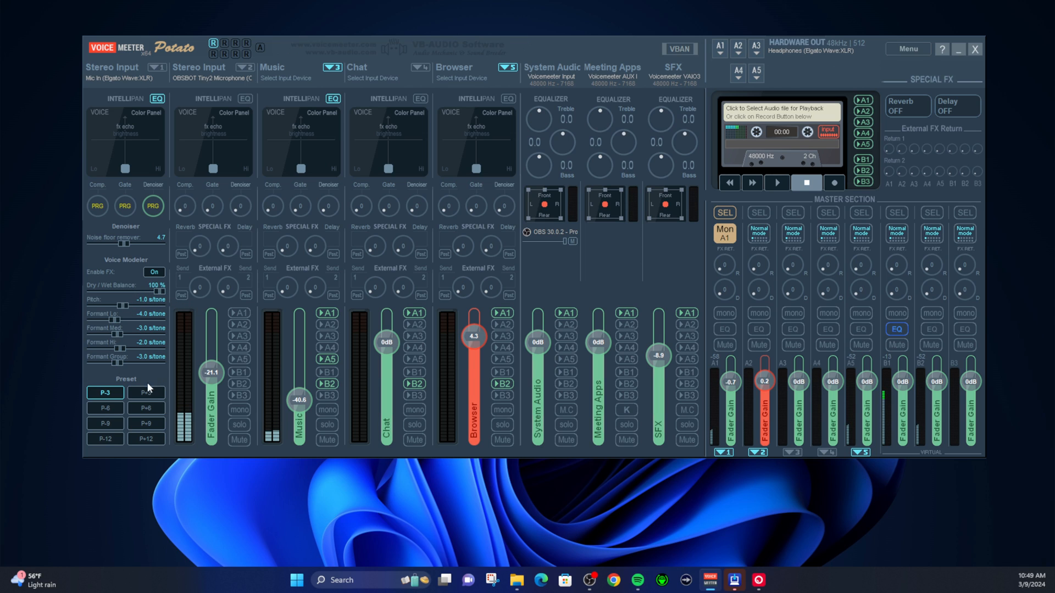
# Try pitch presets +3, -6, -9, +9, -12, +12, settle on -3, then disable the effect.
pyautogui.click(146, 393)
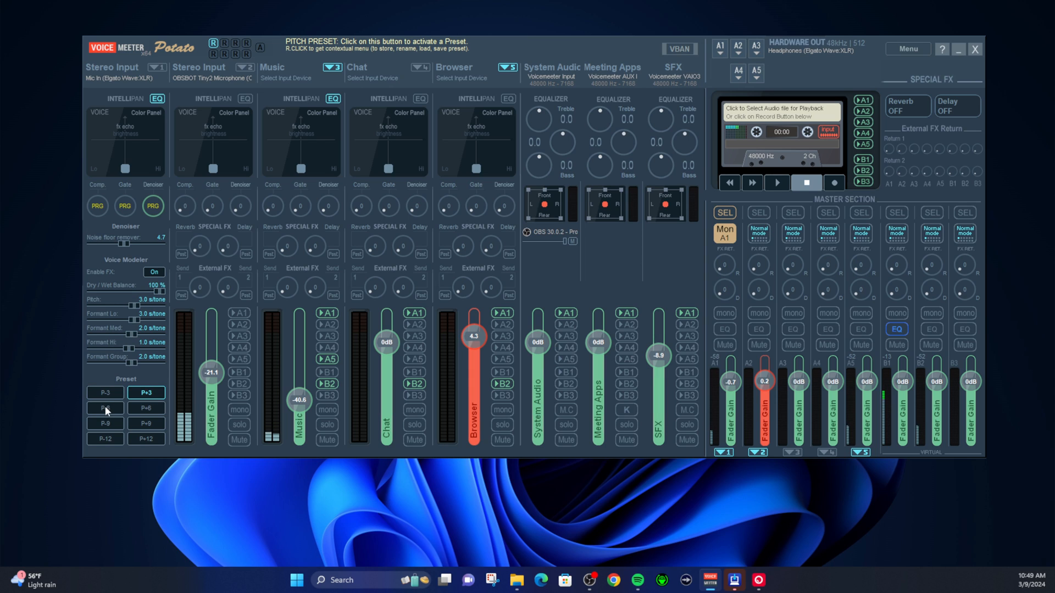
pyautogui.click(105, 408)
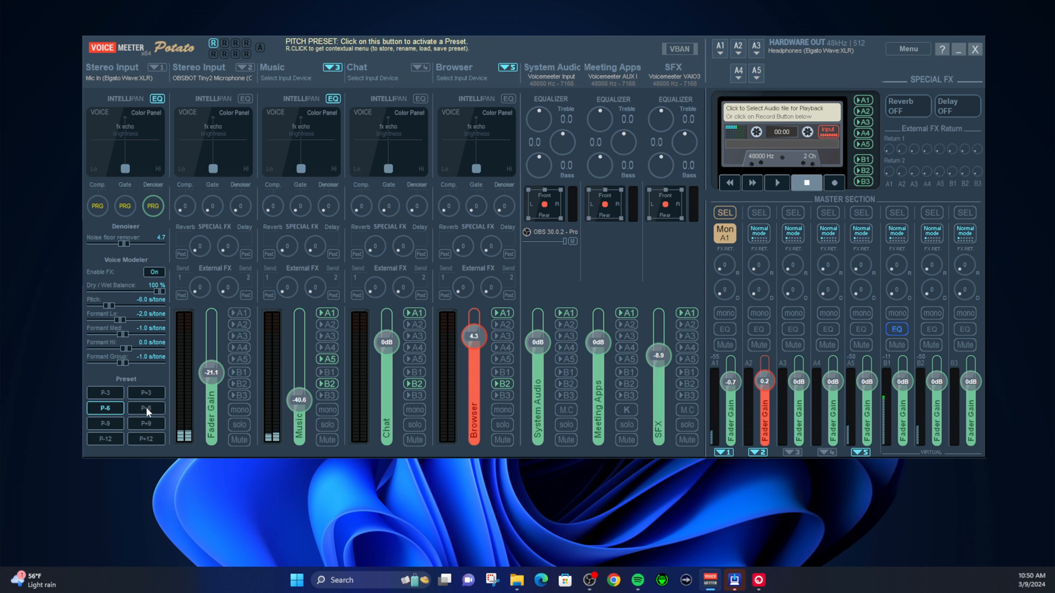
pyautogui.click(105, 423)
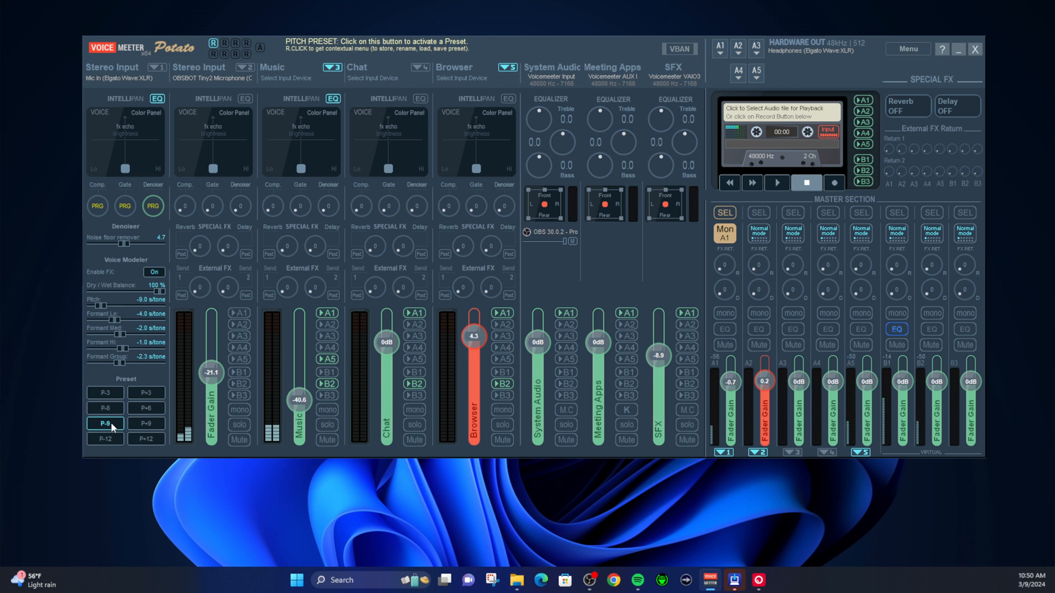
pyautogui.click(146, 422)
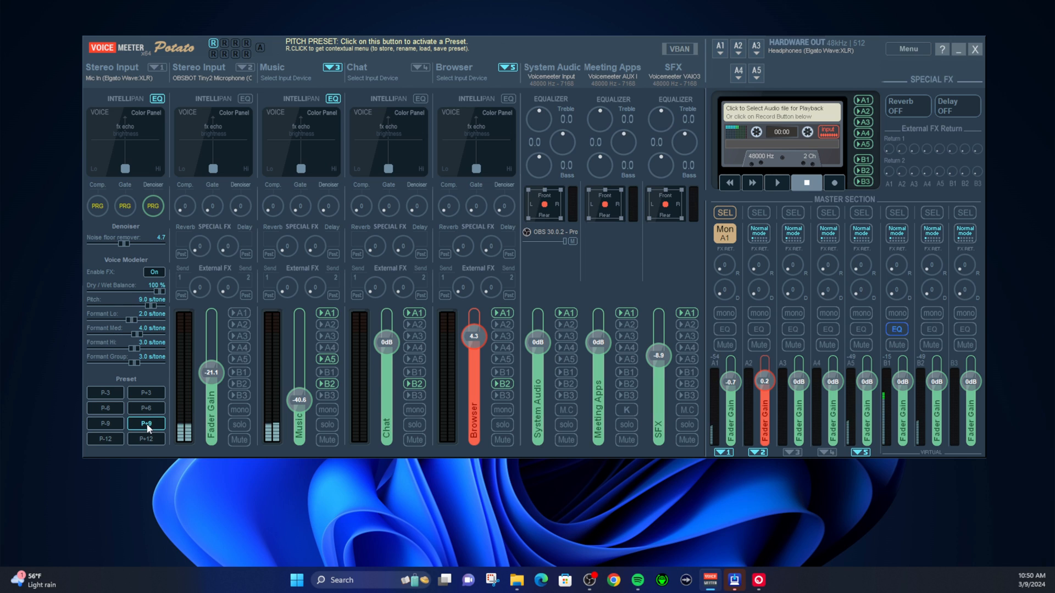
pyautogui.click(105, 438)
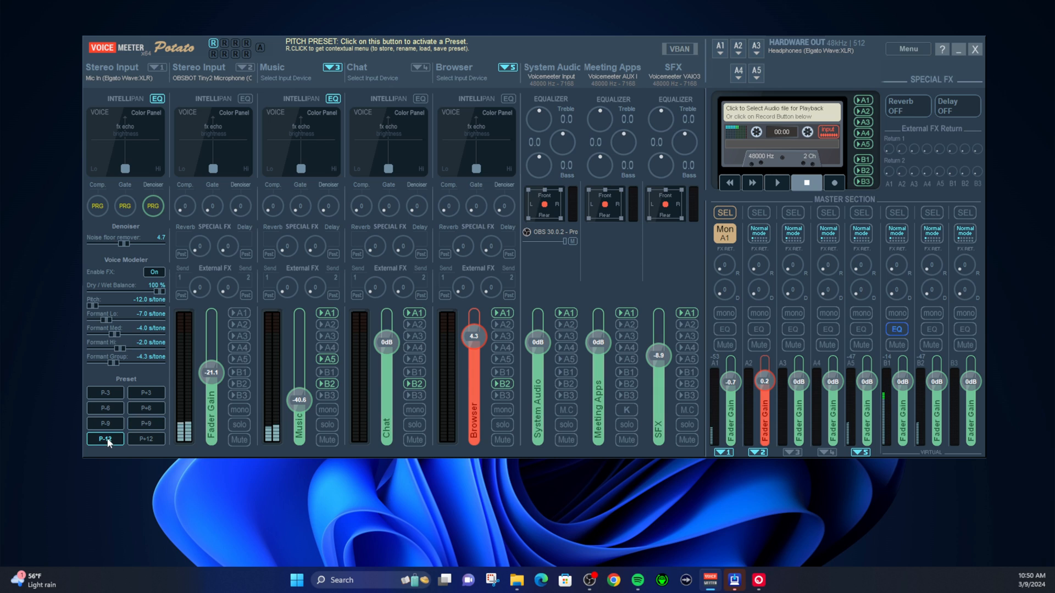
pyautogui.click(147, 439)
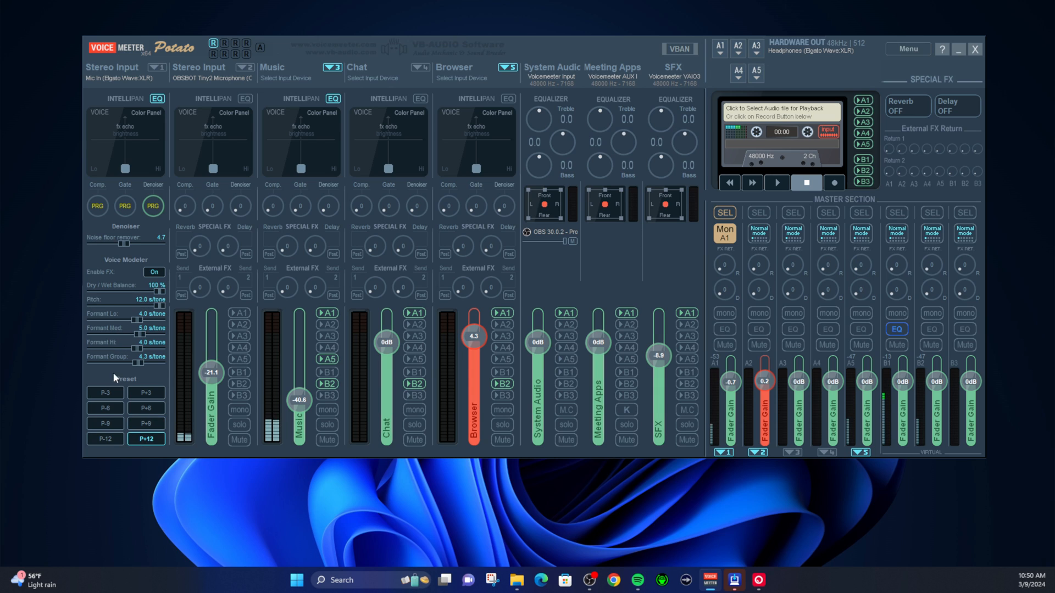
pyautogui.click(105, 393)
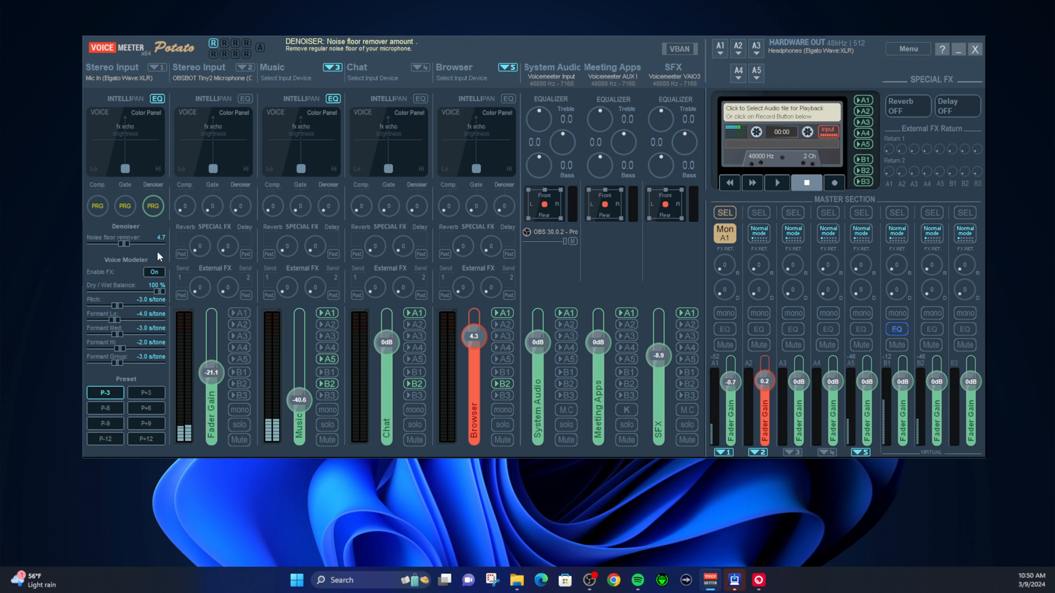
pyautogui.click(153, 272)
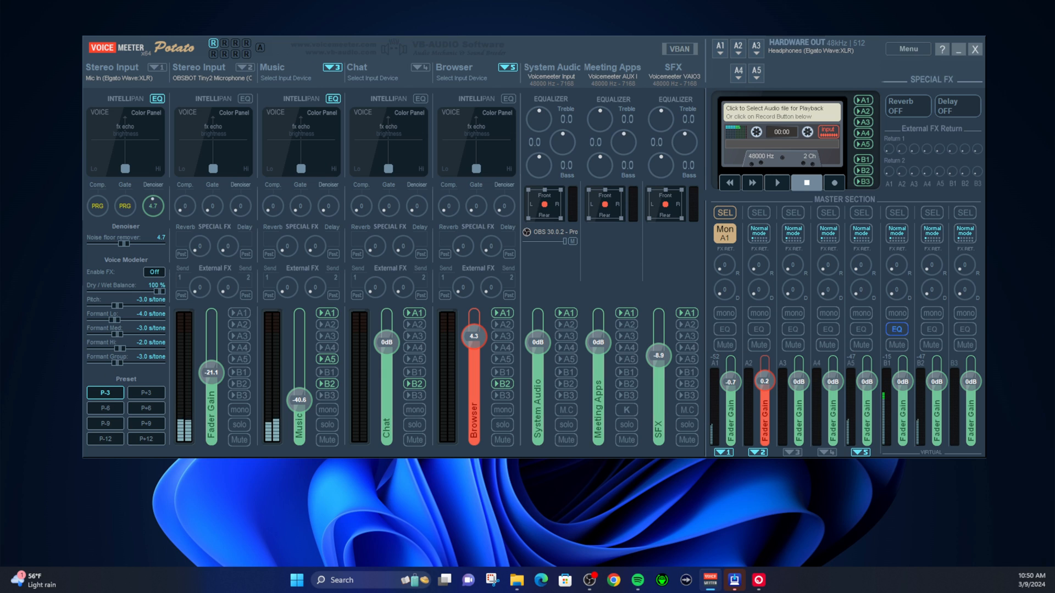